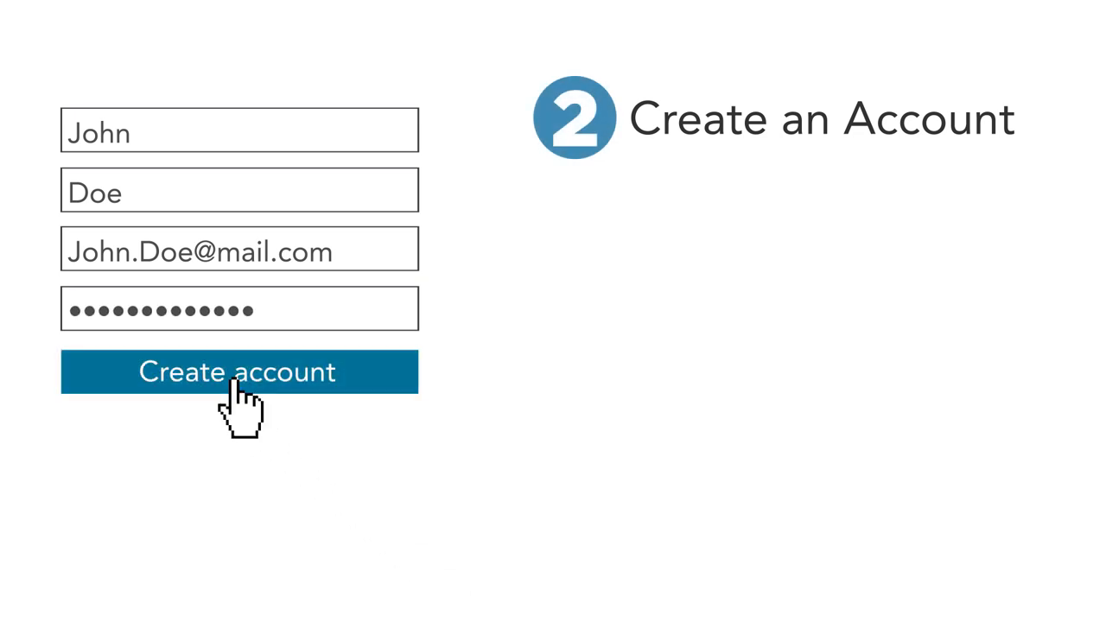
# Create the Sapphire account from the filled name, email and password details.
pyautogui.click(239, 371)
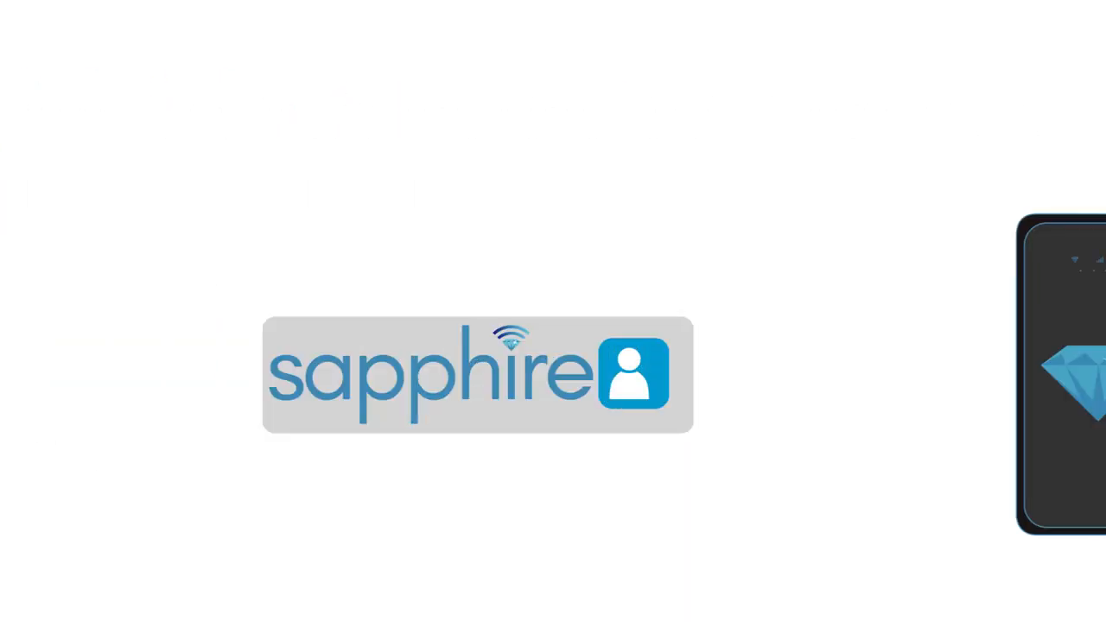